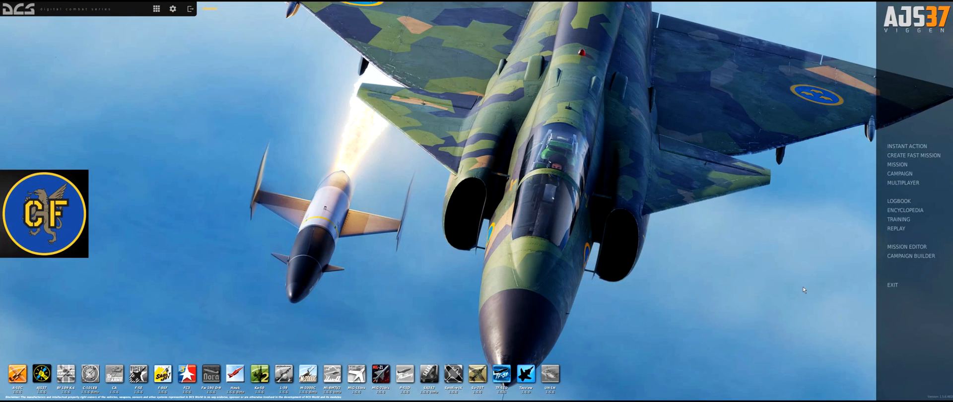
mouse_move(836, 260)
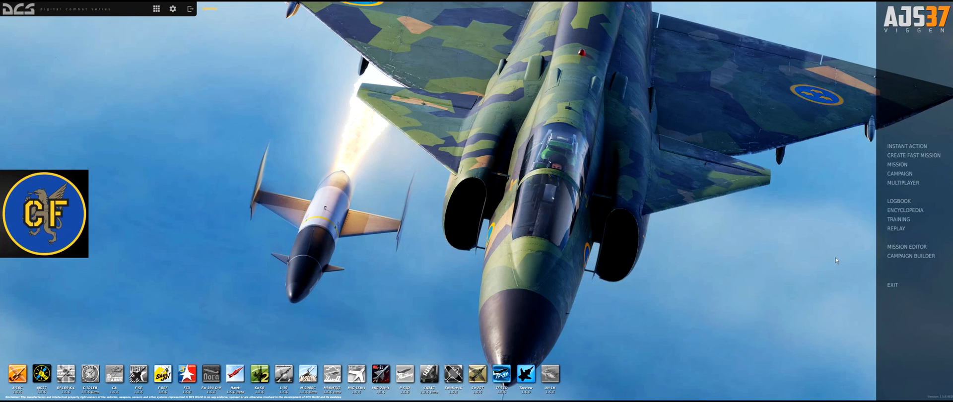
Step: Enter the Mission Editor from the DCS World main menu
left_click(905, 246)
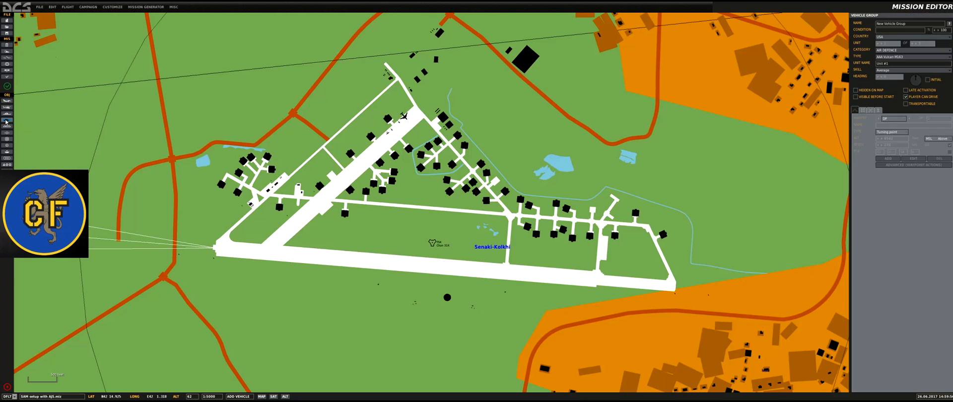
mouse_move(432, 231)
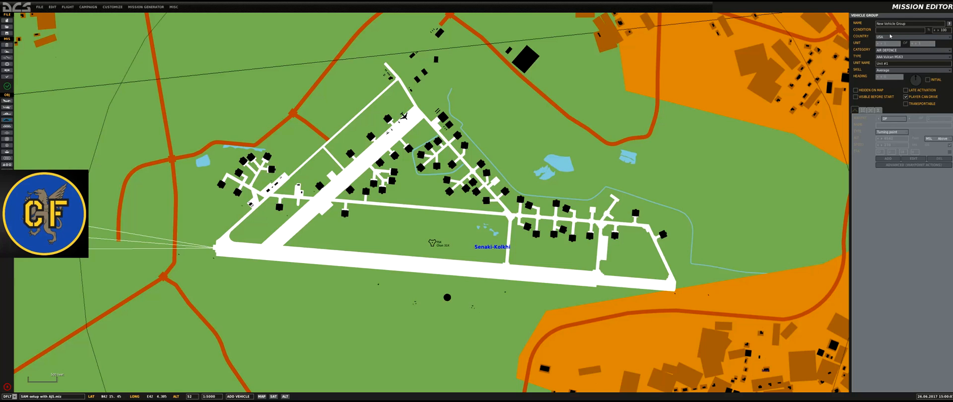
mouse_move(766, 131)
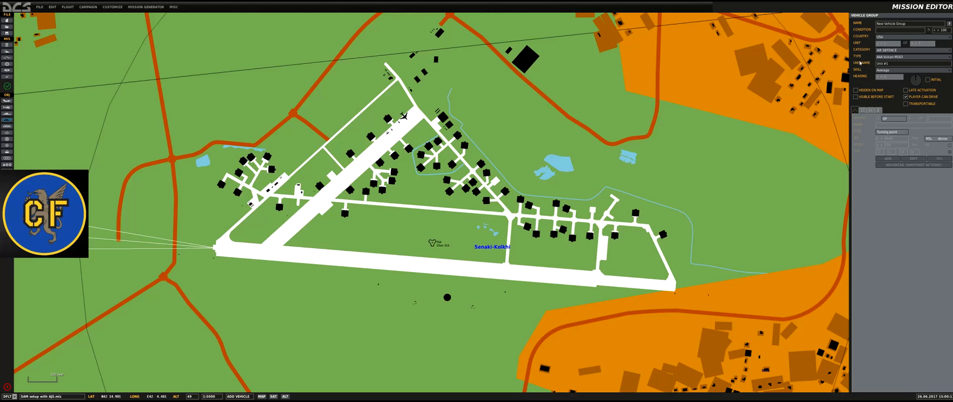
Step: Set the group type to SAM Hawk and place it in the grass beside the runway
left_click(914, 49)
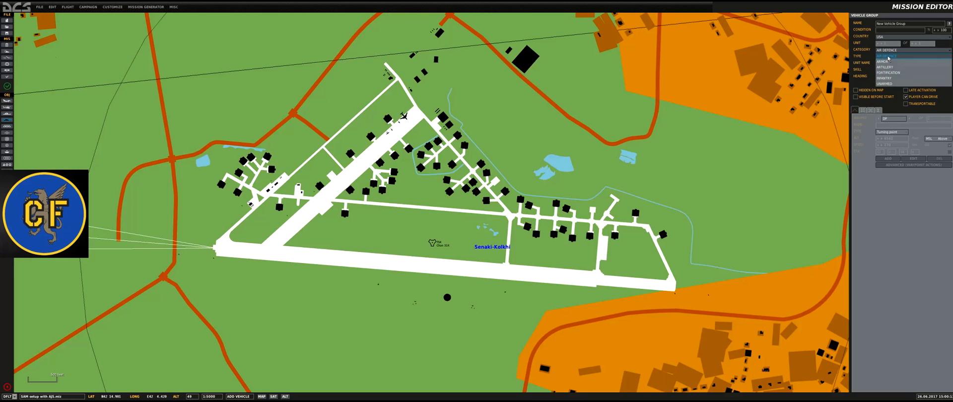
left_click(905, 56)
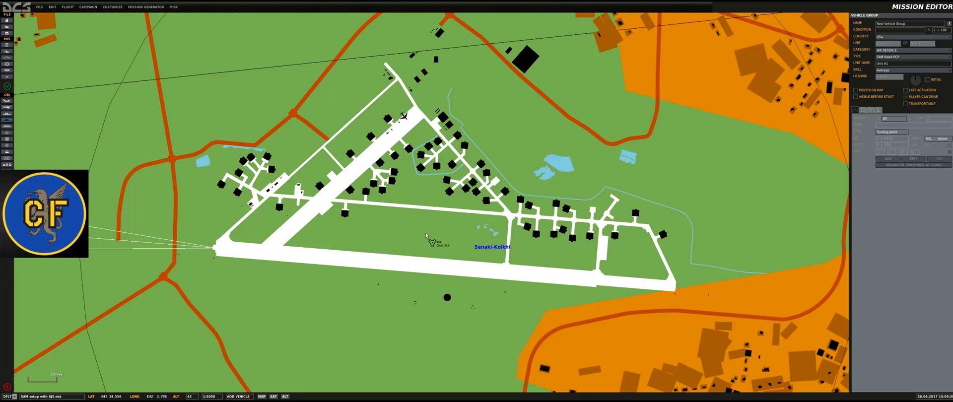
left_click(418, 231)
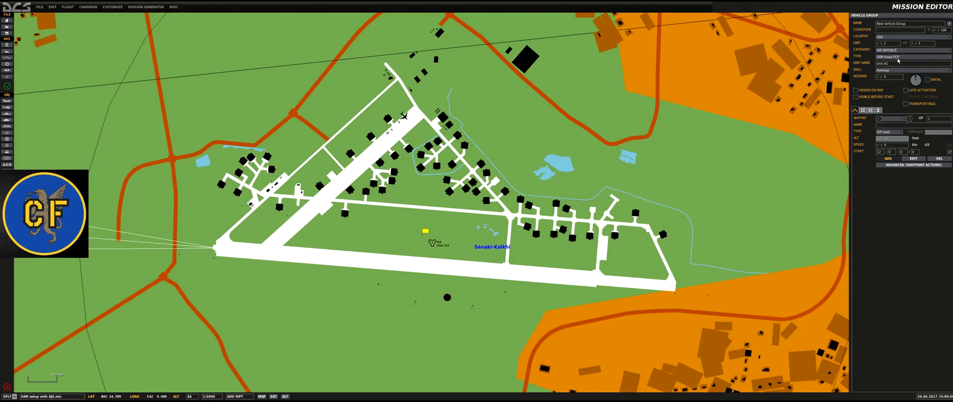
mouse_move(897, 61)
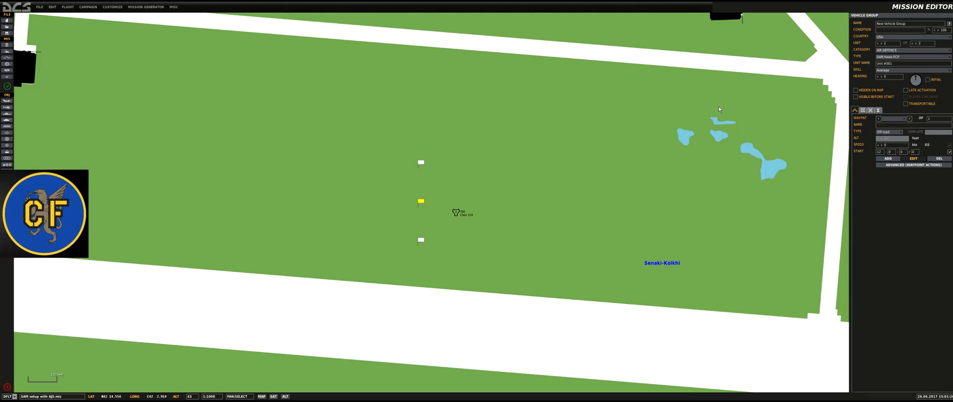
Step: Make the second vehicle a Hawk launcher and name the group 'SAM'
left_click(915, 55)
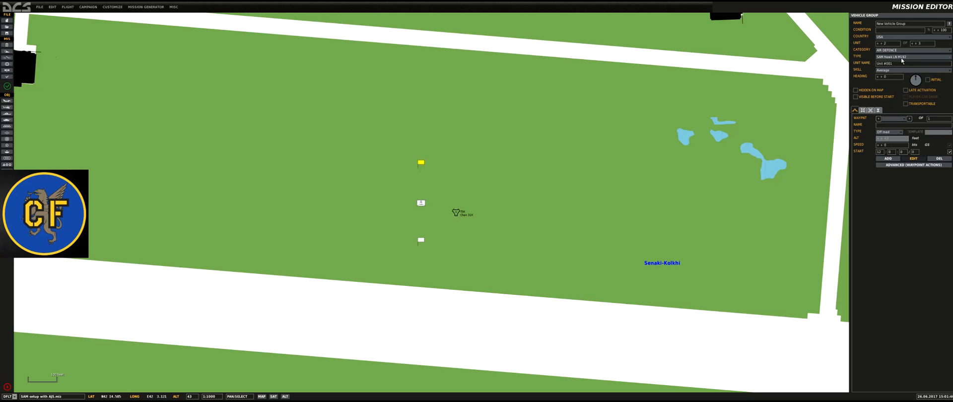
mouse_move(401, 214)
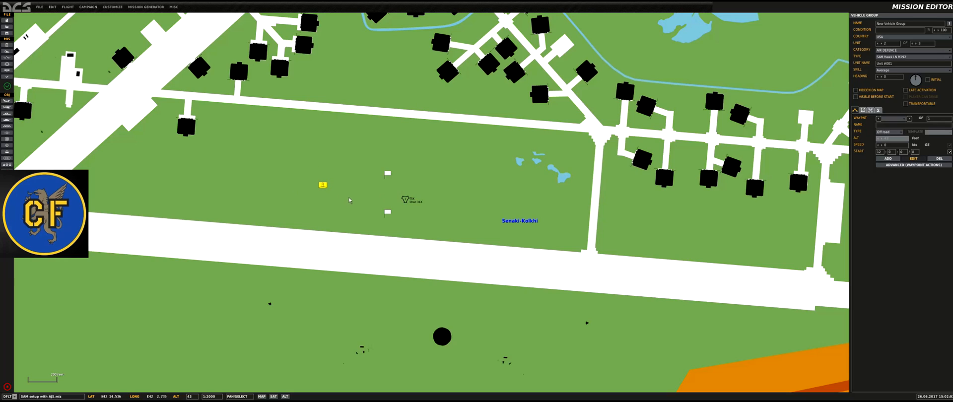
mouse_move(340, 192)
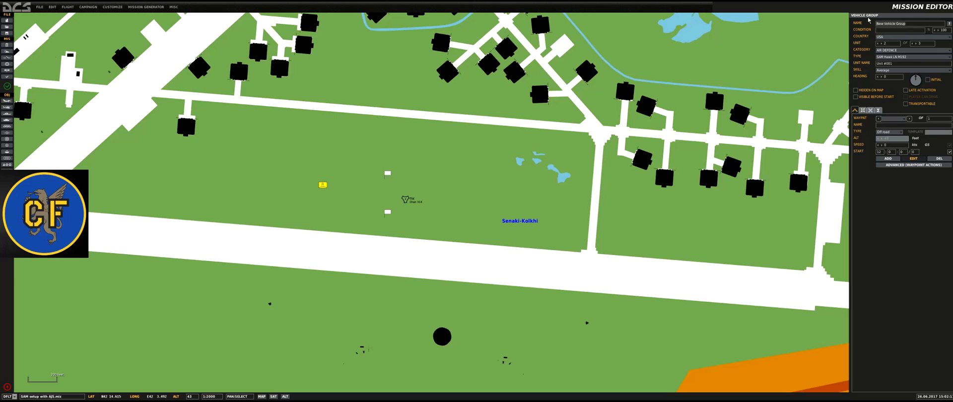
type("SAM")
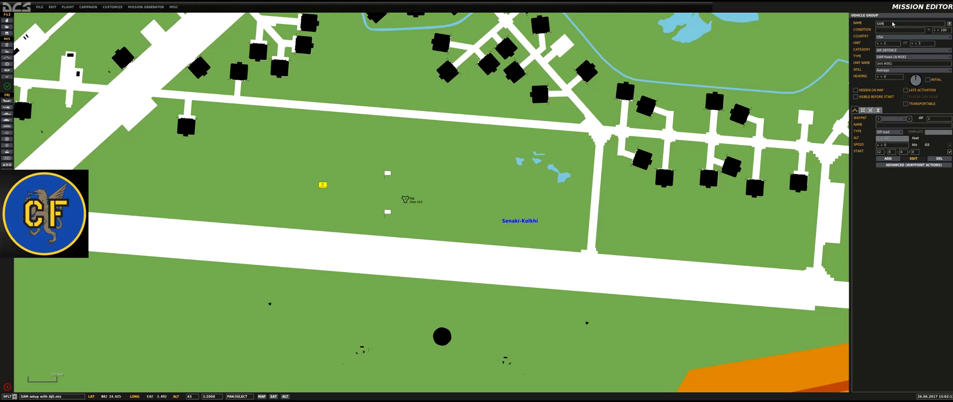
mouse_move(312, 199)
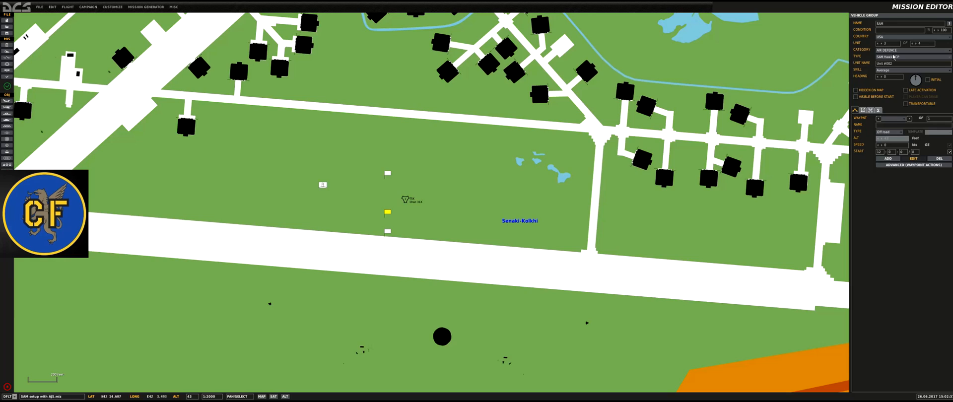
Step: Add a SAM Hawk TR tracking radar as the fourth vehicle, placed next to the launchers
left_click(913, 56)
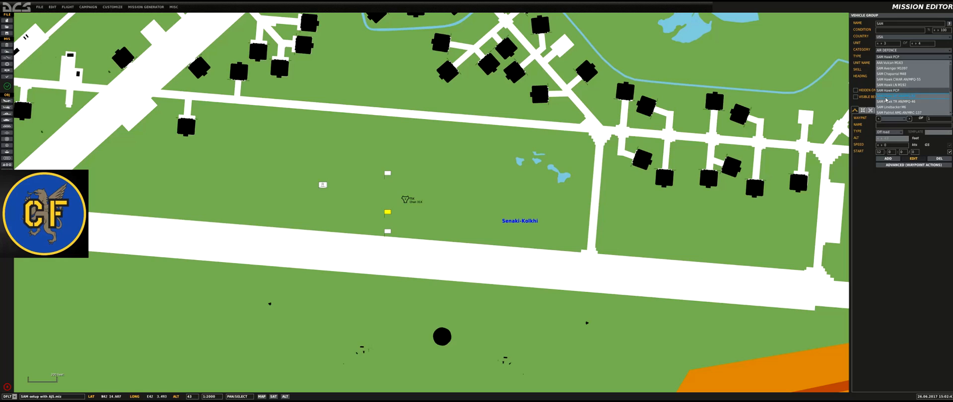
left_click(893, 96)
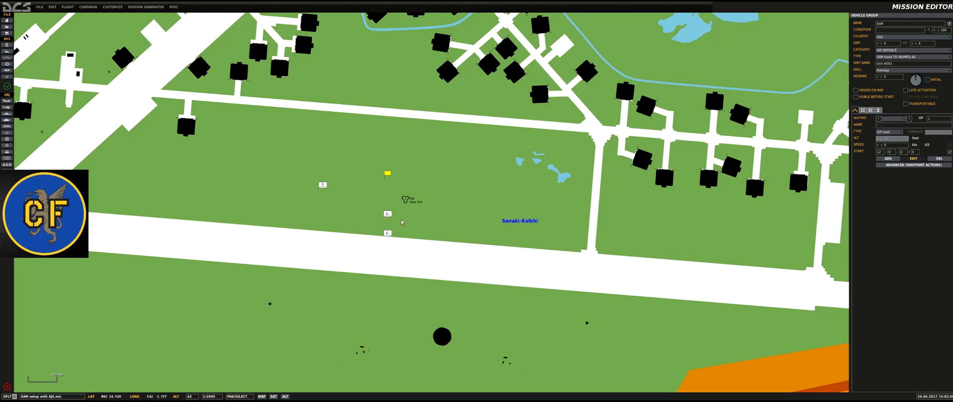
left_click(387, 214)
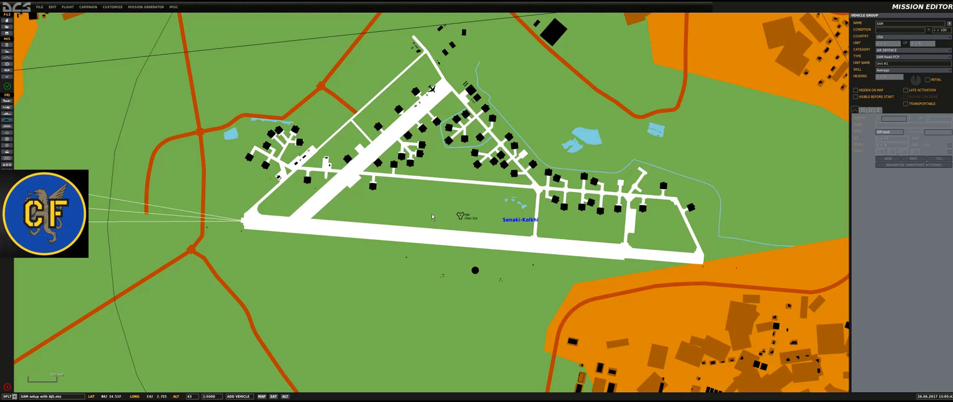
Step: Set the new group to SAM Patriot and place it beside the airfield start marker
left_click(913, 56)
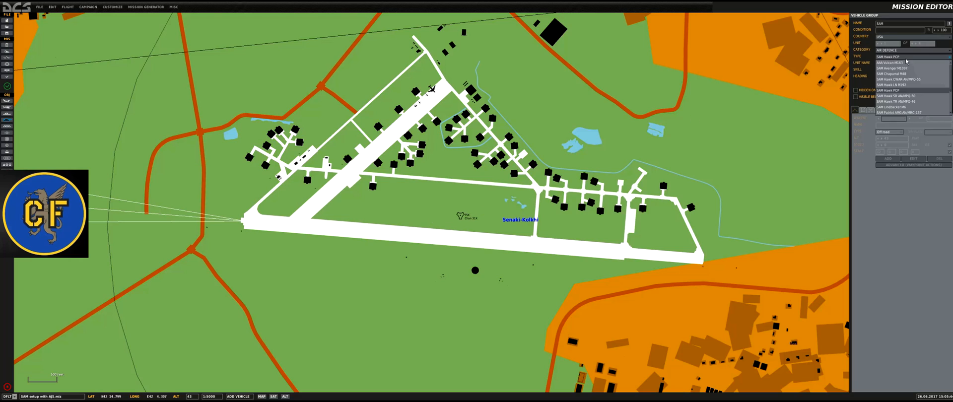
scroll("down", 3)
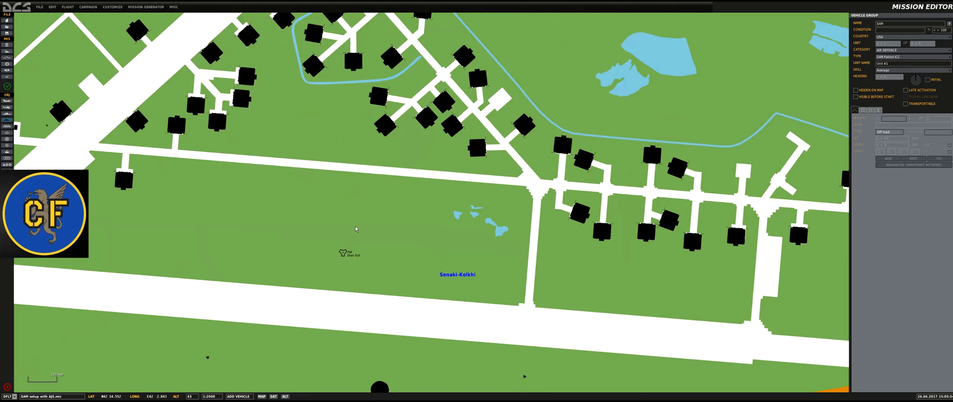
left_click(356, 228)
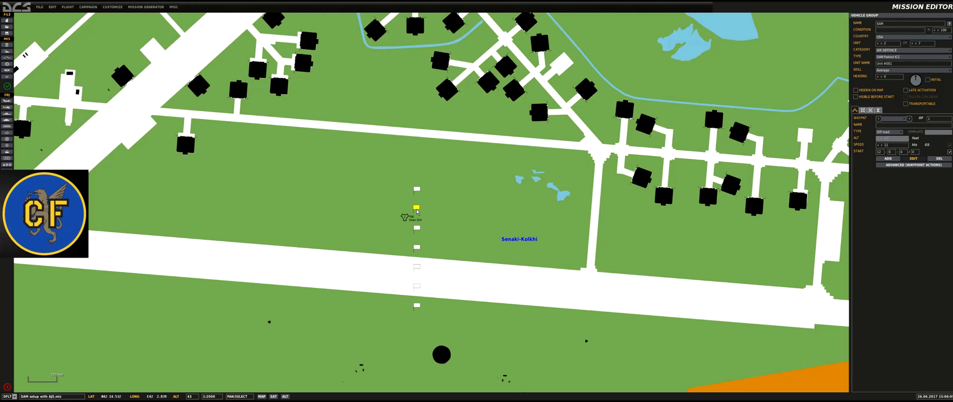
Step: Make Patriot vehicles launchers and reposition two of them west of the column
left_click(911, 58)
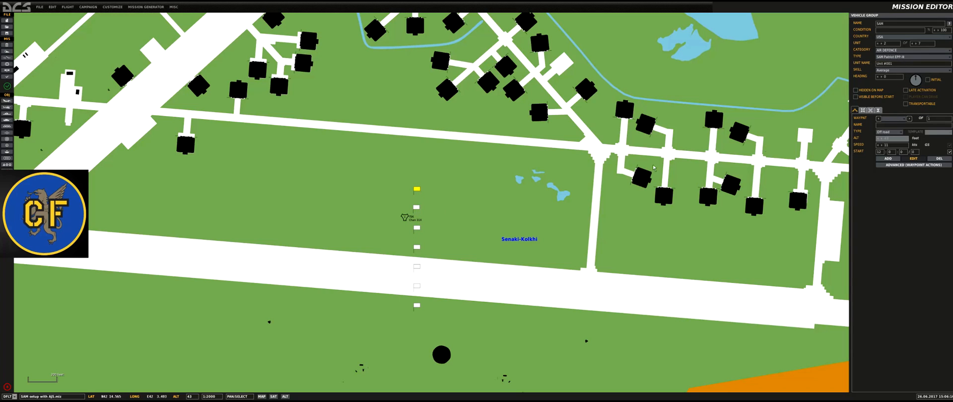
left_click(417, 226)
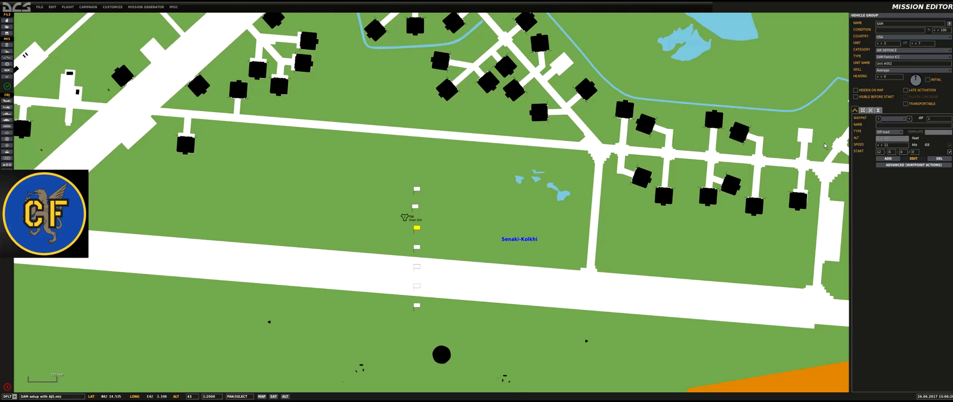
left_click(910, 60)
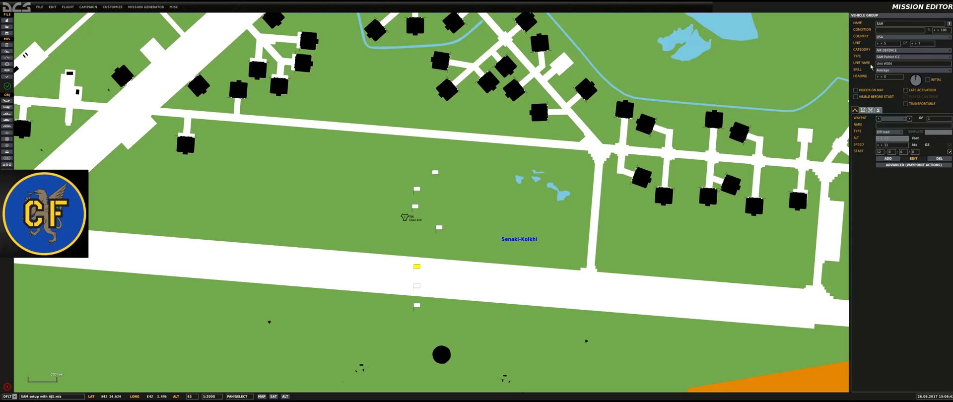
left_click(910, 57)
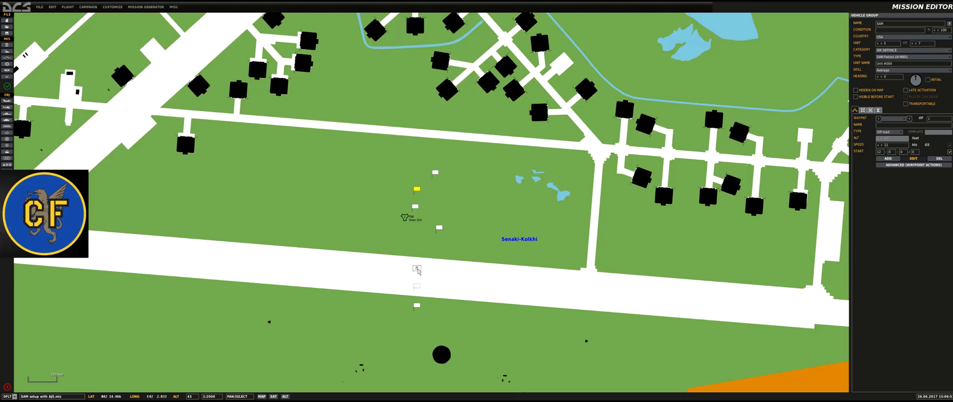
left_click_drag(416, 189, 372, 241)
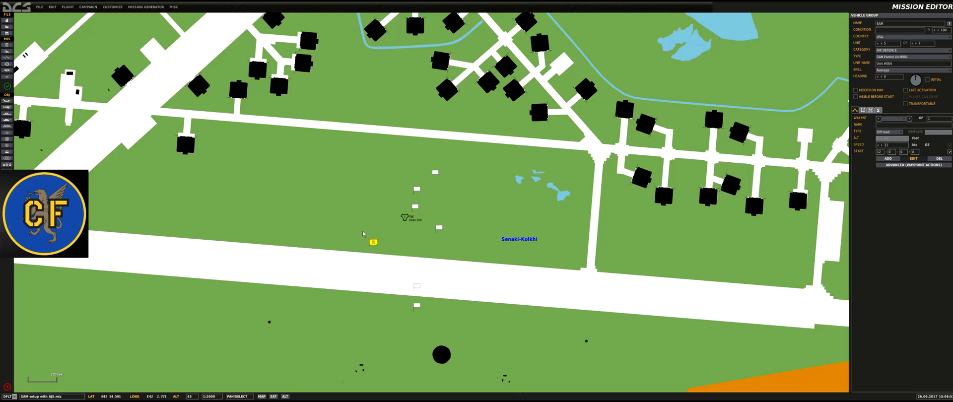
left_click_drag(372, 241, 348, 179)
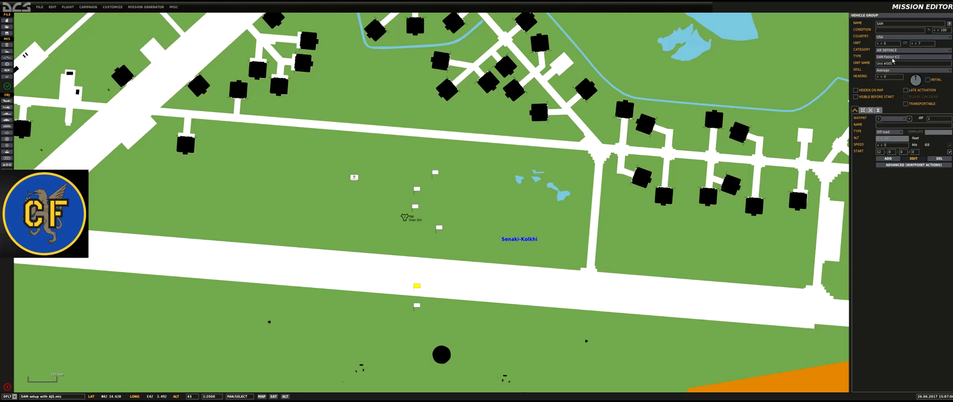
Step: Reselect the group and give another vehicle the Patriot STR radar type
left_click(910, 56)
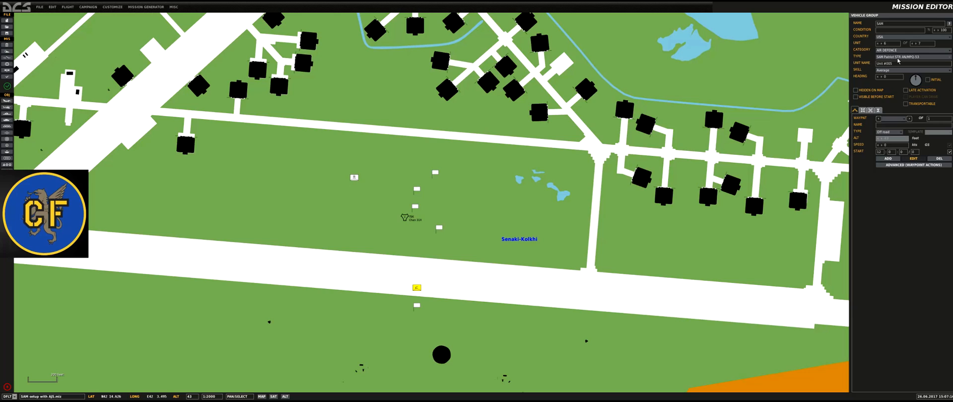
mouse_move(418, 307)
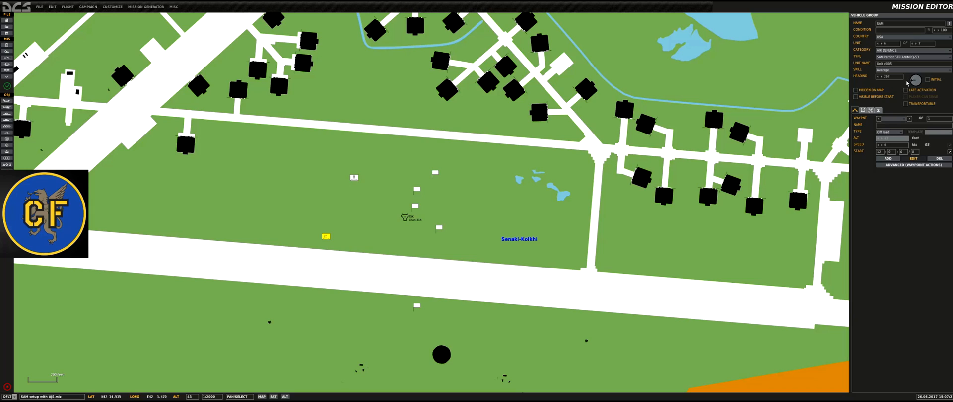
left_click(887, 78)
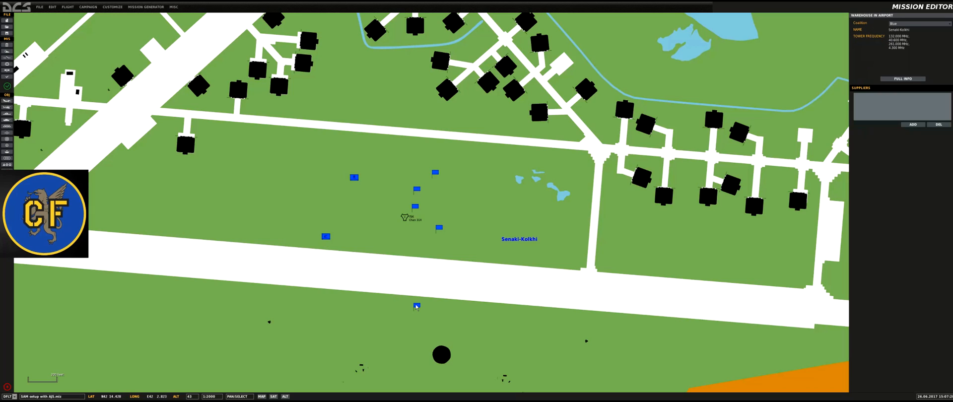
left_click(416, 305)
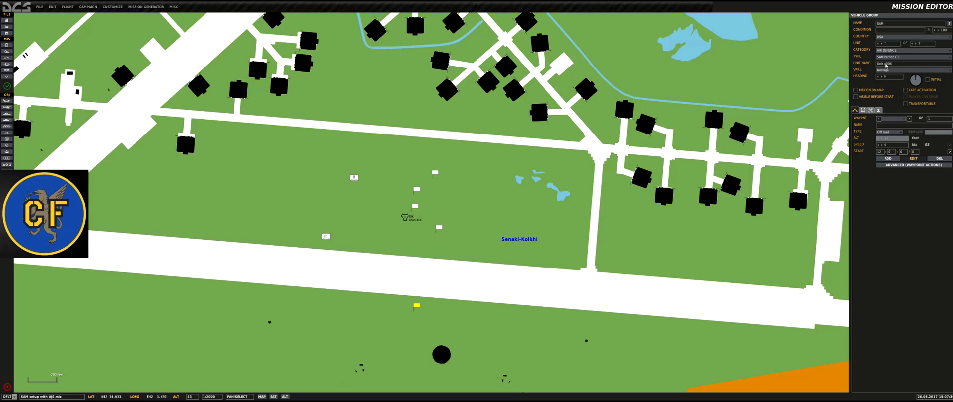
left_click(913, 59)
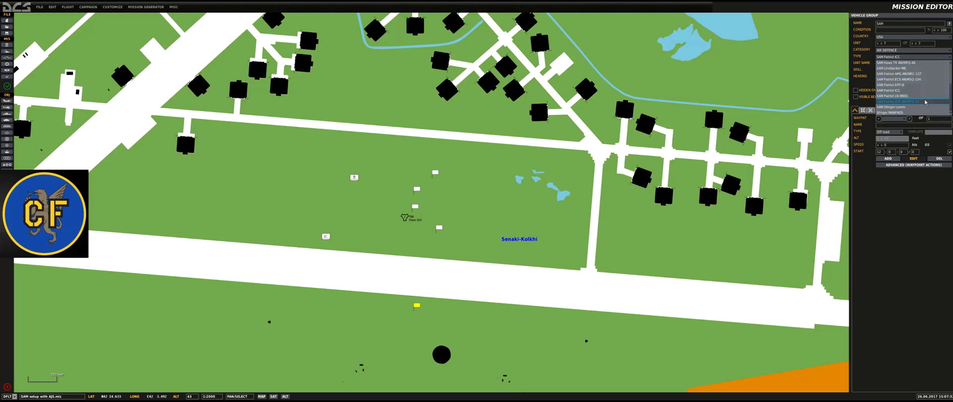
left_click(909, 100)
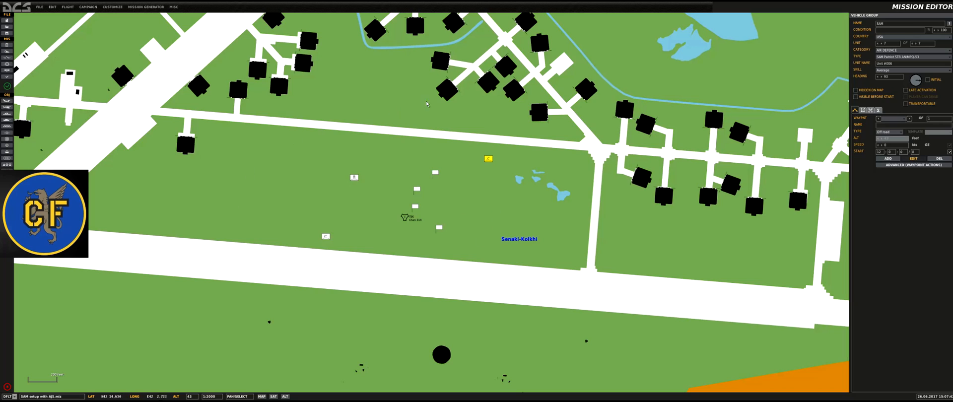
mouse_move(457, 292)
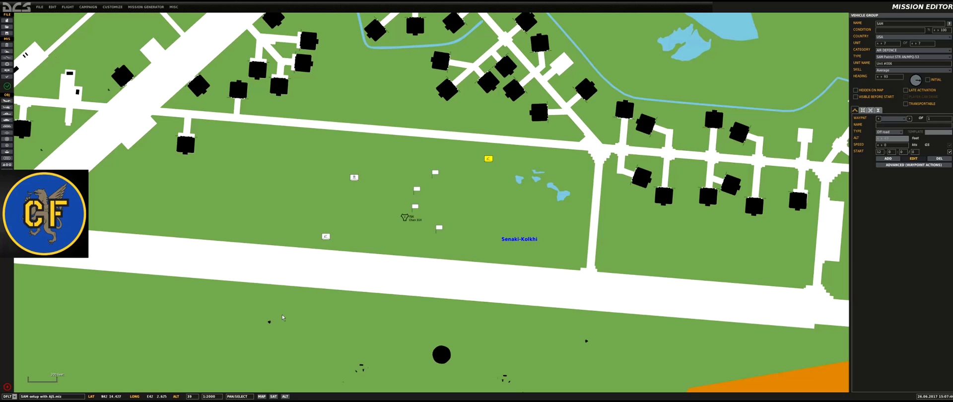
mouse_move(423, 250)
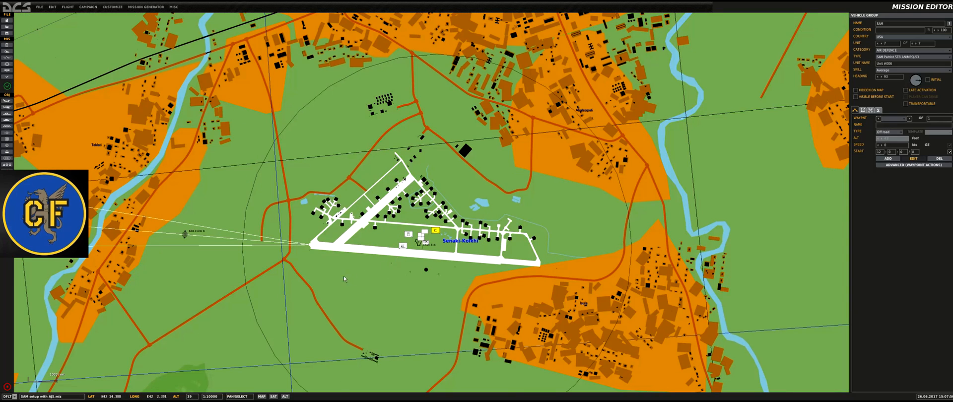
Step: Scroll the unit list while setting up the Russian air-defence group
scroll("down", 3)
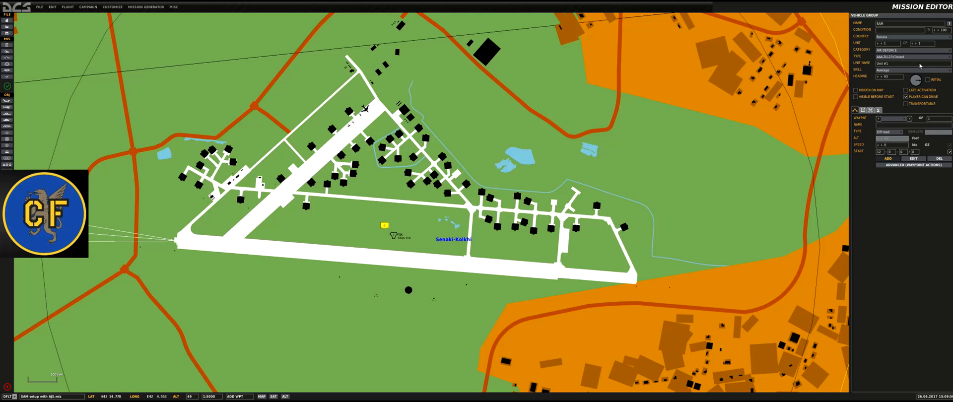
mouse_move(907, 44)
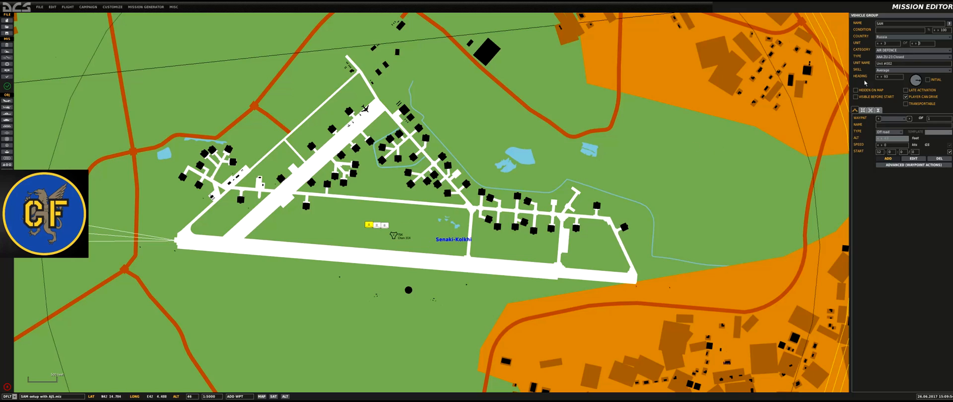
Step: Add vehicles to the Russian group and set one as SA-11 Buk SR 9S18M1 search radar
left_click(914, 55)
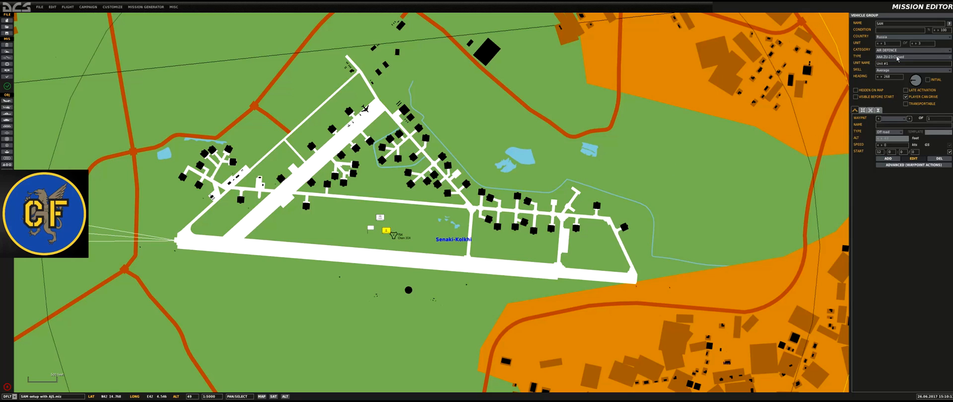
left_click(913, 56)
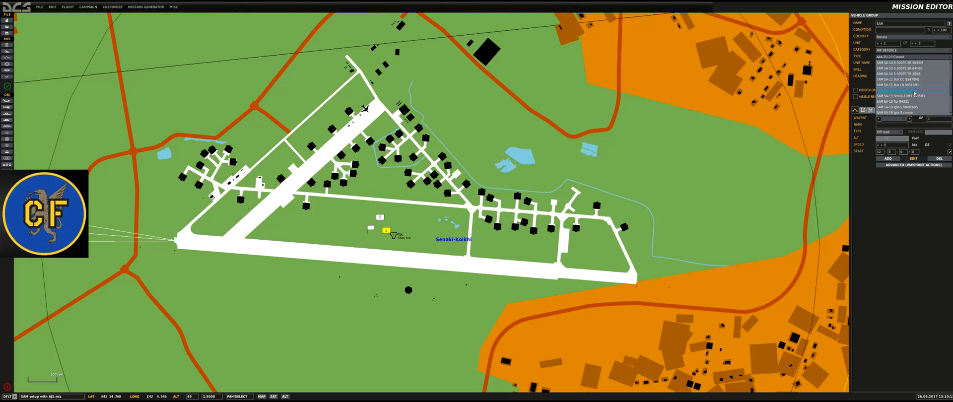
left_click(899, 85)
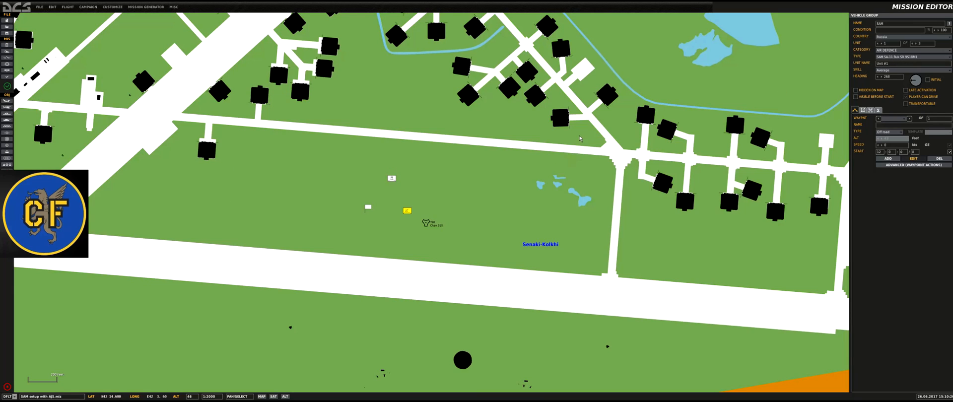
mouse_move(363, 164)
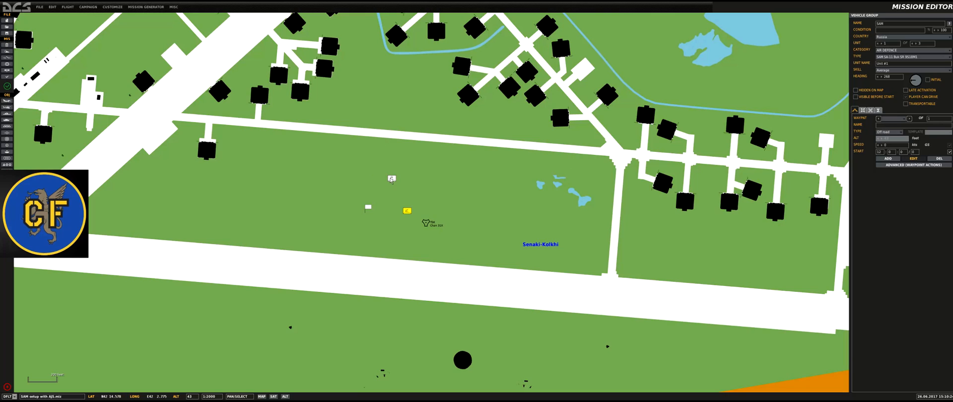
left_click(390, 178)
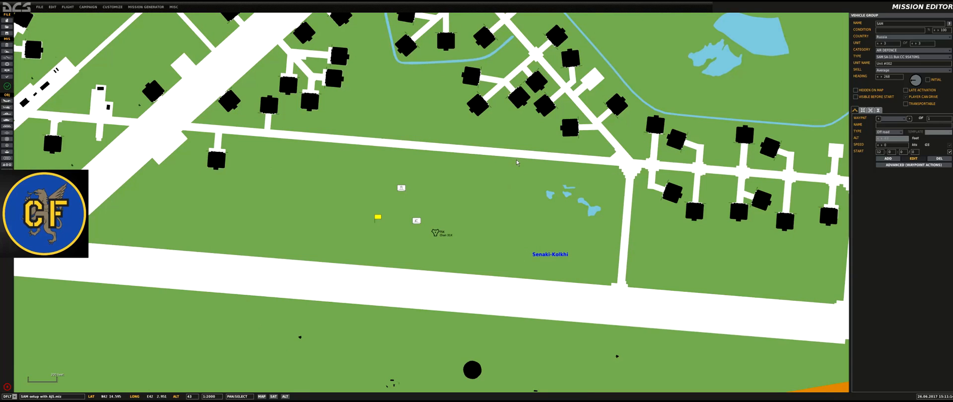
Step: Set a vehicle's type to SAM SA-10 S-300PS CP 54K6 command post
left_click(911, 56)
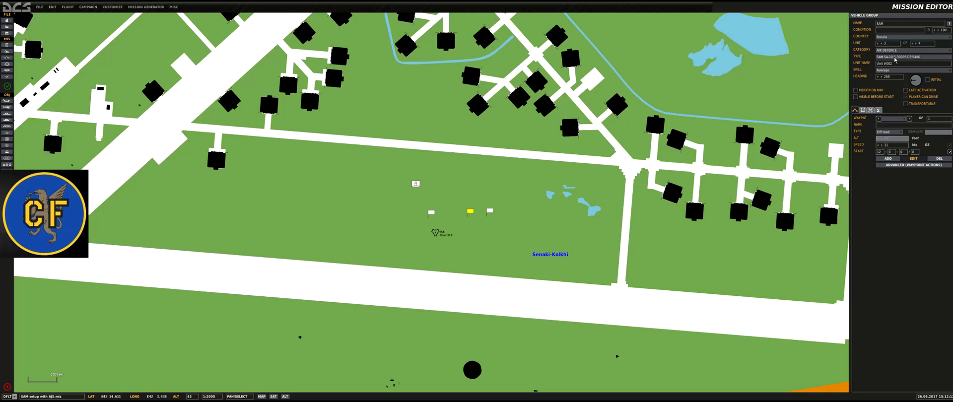
left_click(909, 56)
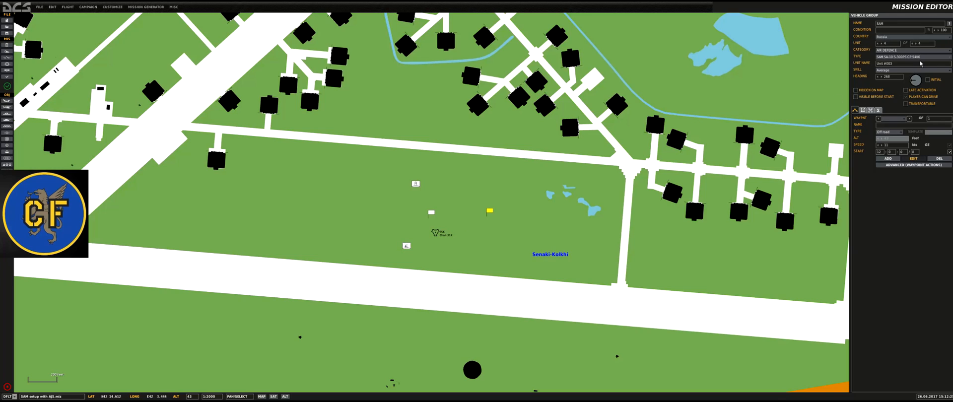
Step: Give the westernmost vehicle the SAM SA-10 S-300PS TR 30N6 tracking radar type
left_click(908, 57)
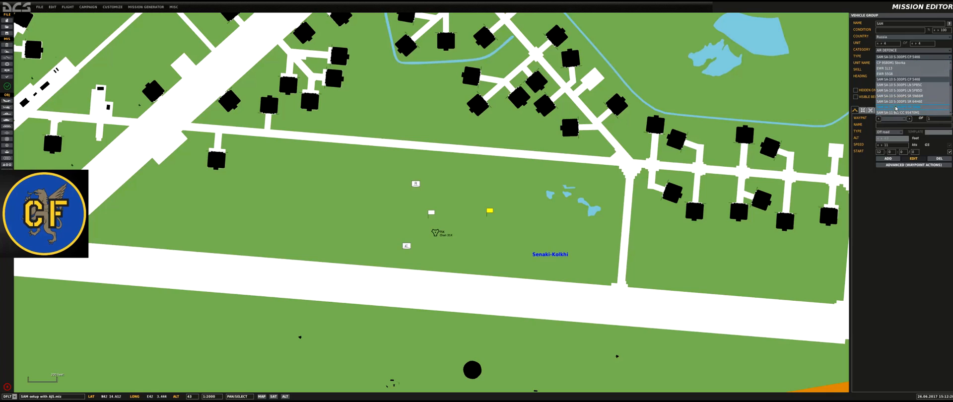
left_click(488, 211)
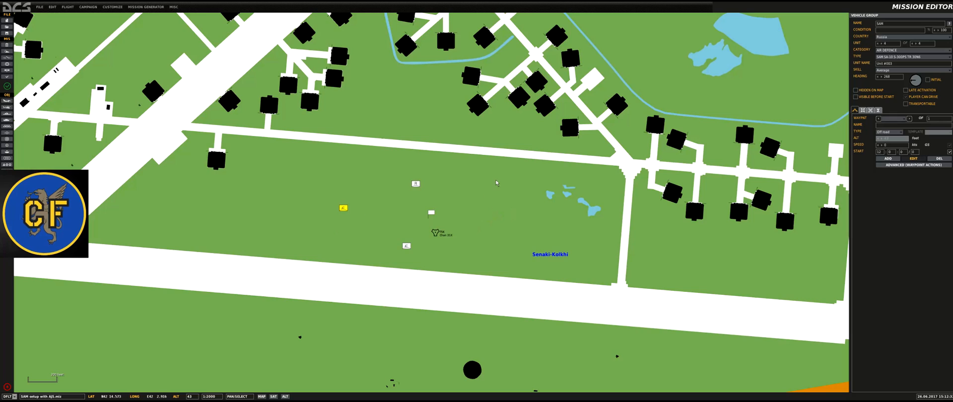
mouse_move(447, 218)
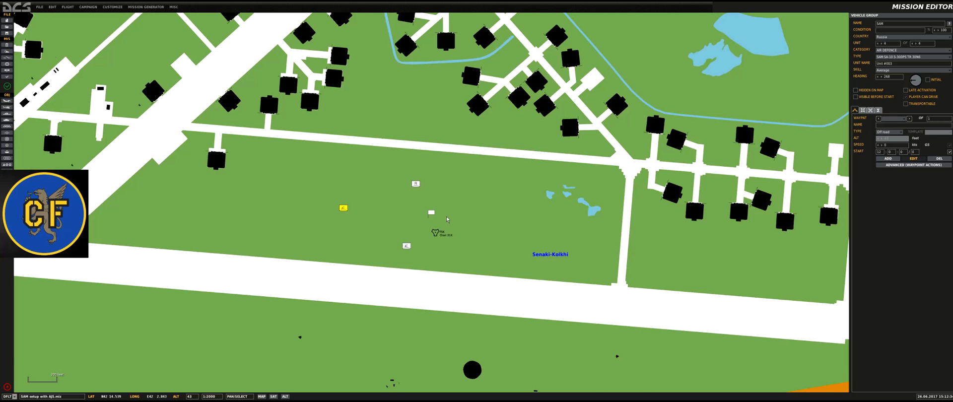
scroll("down", 3)
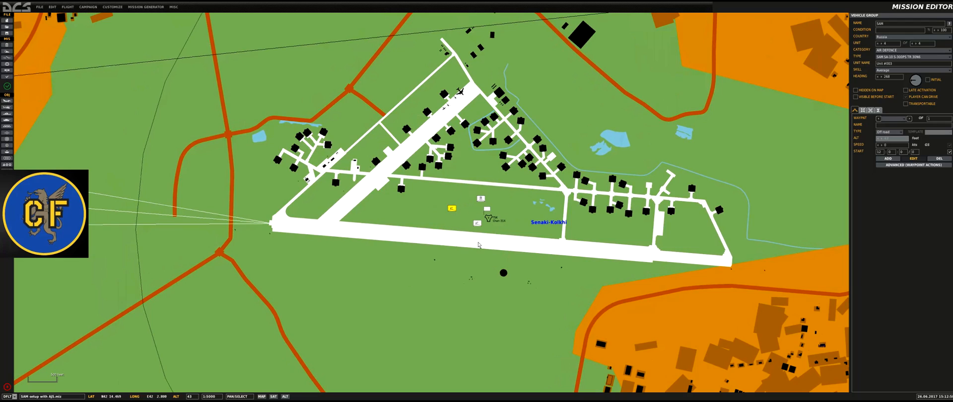
scroll("down", 3)
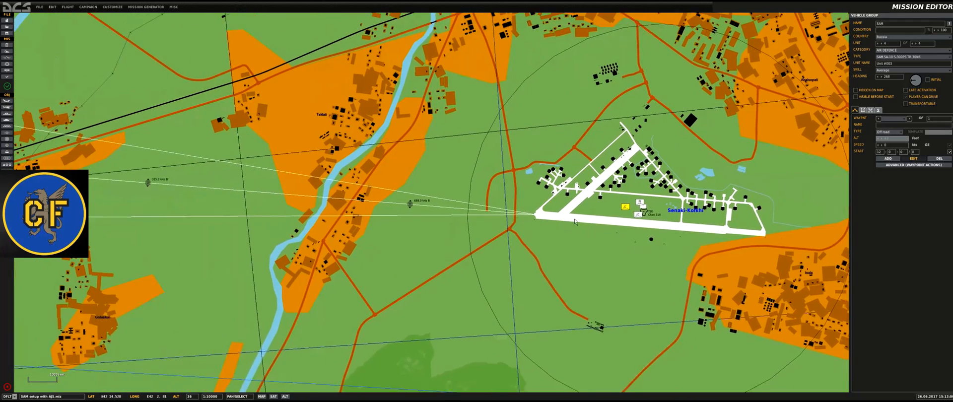
scroll("down", 3)
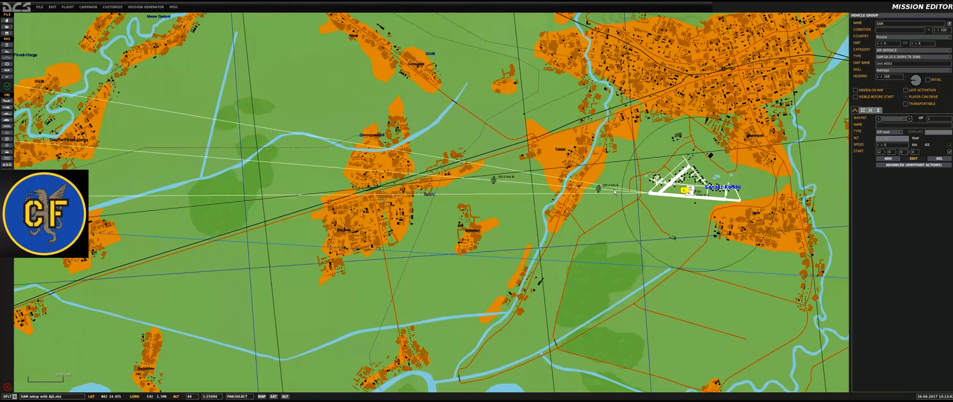